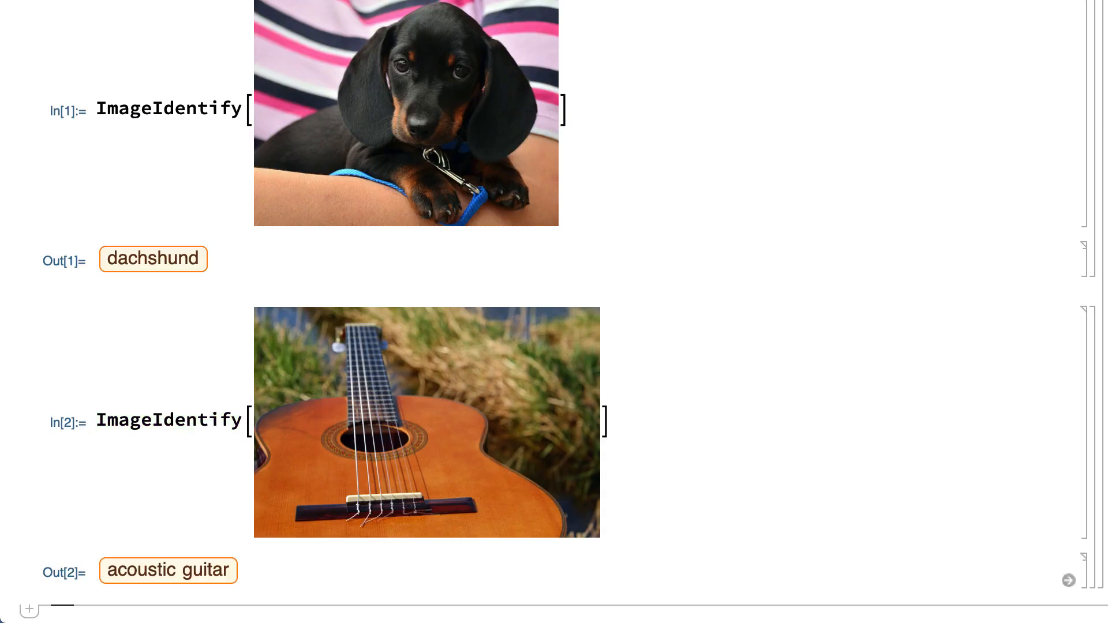
Define faces as FindFaces applied to the photo to detect faces.
type("faces")
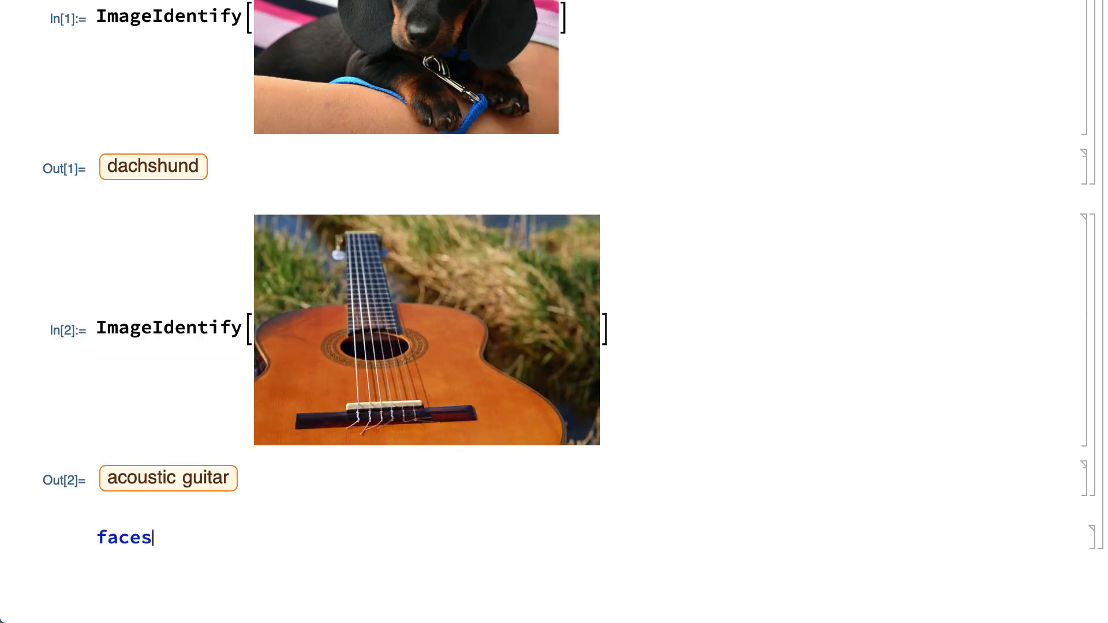
type("= FindFaces[")
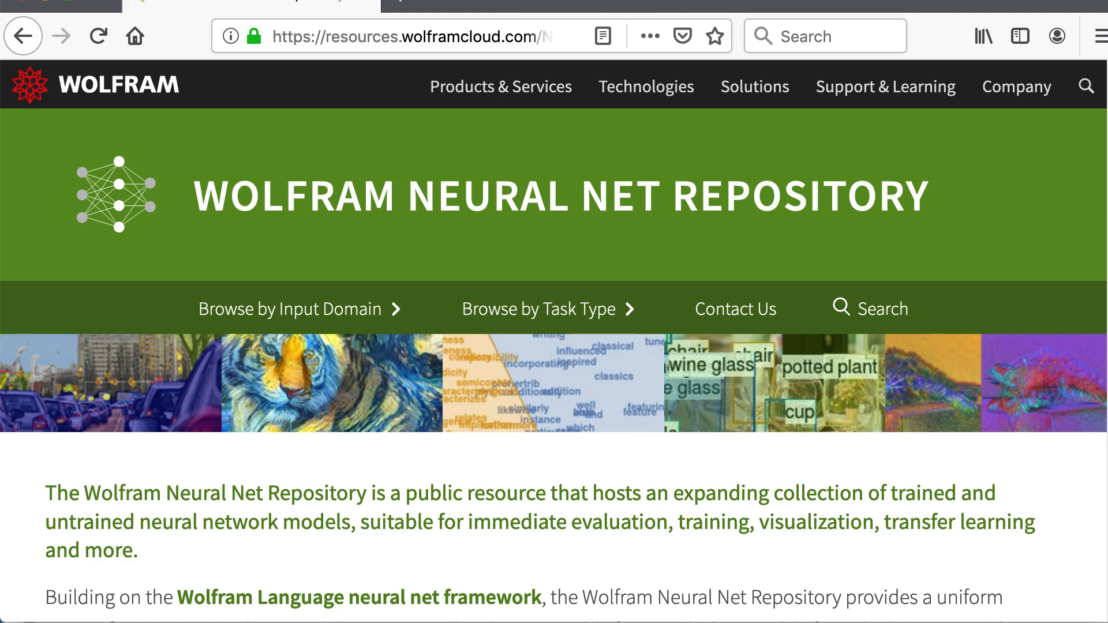
Scroll the Neural Net Repository page down to the image-processing models.
scroll("down", 3)
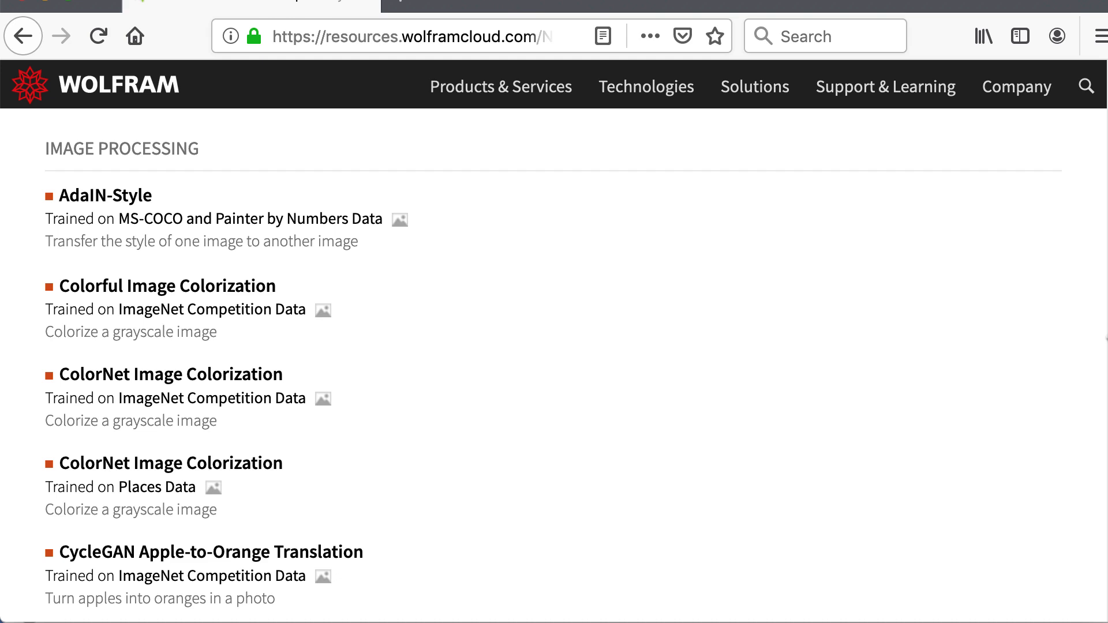
scroll("down", 3)
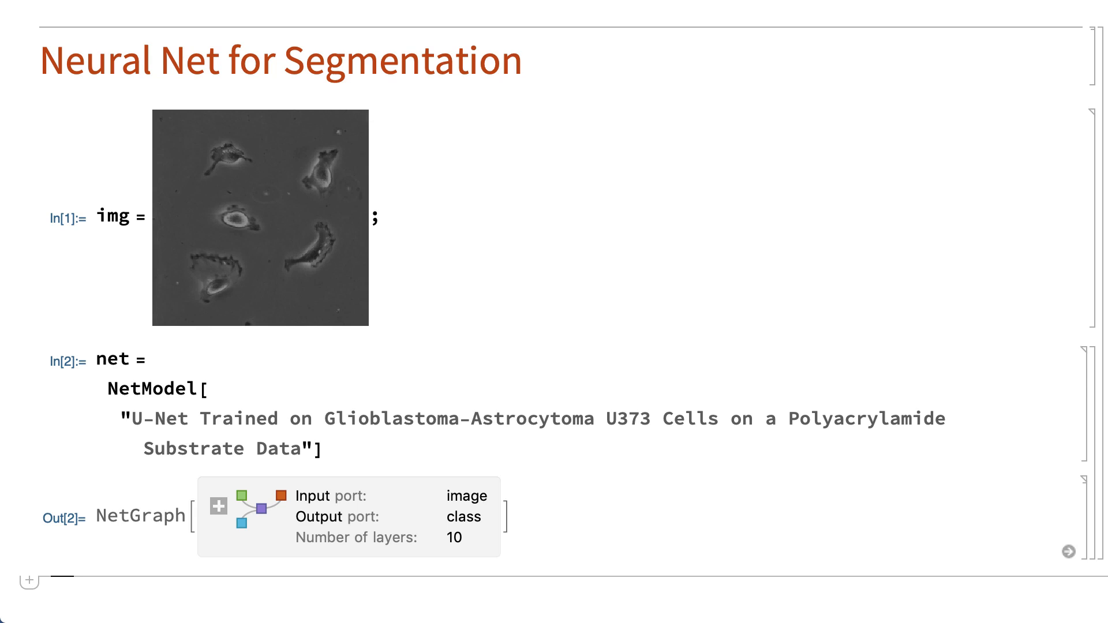
Define mask = UNetMask[img] and highlight the detected cells on the micrograph.
scroll("down", 3)
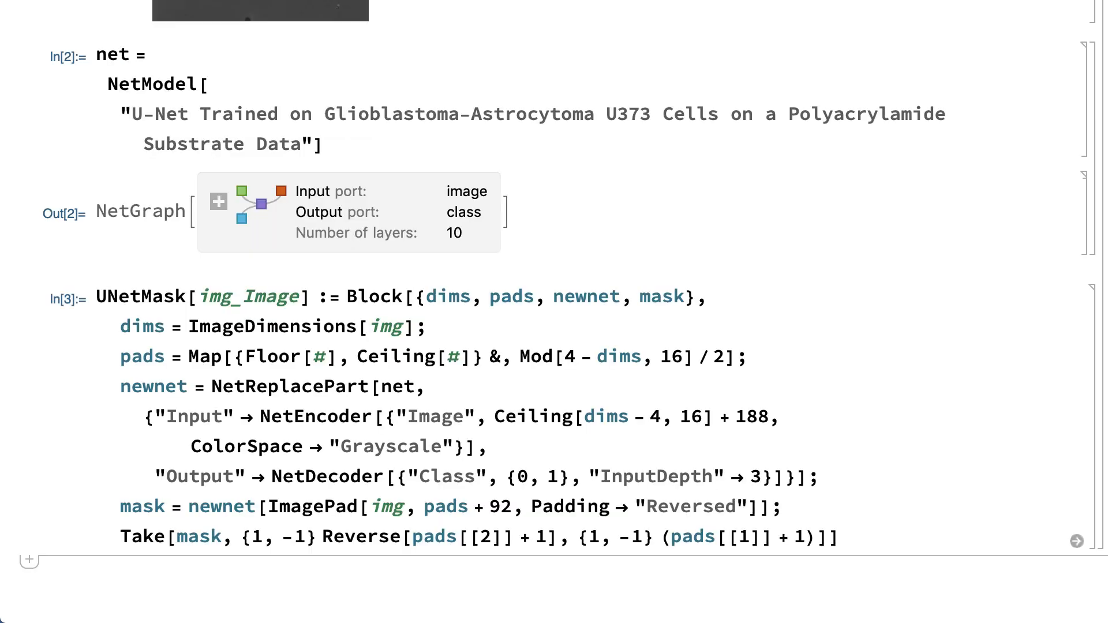
type("mask")
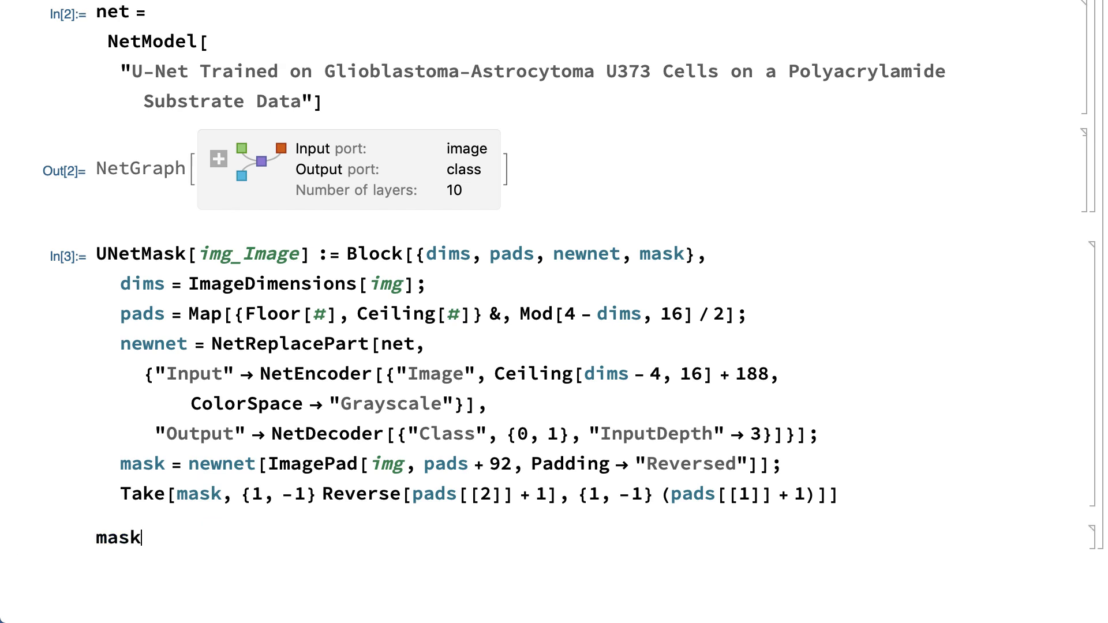
type("= UNetMask[img];")
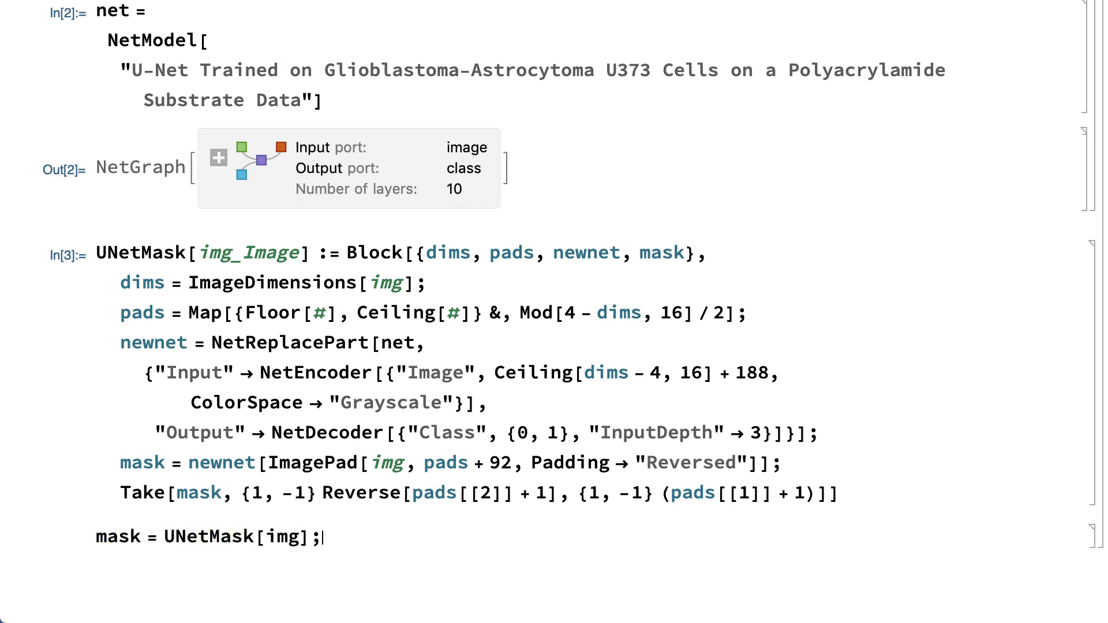
type("Colorize[mask")
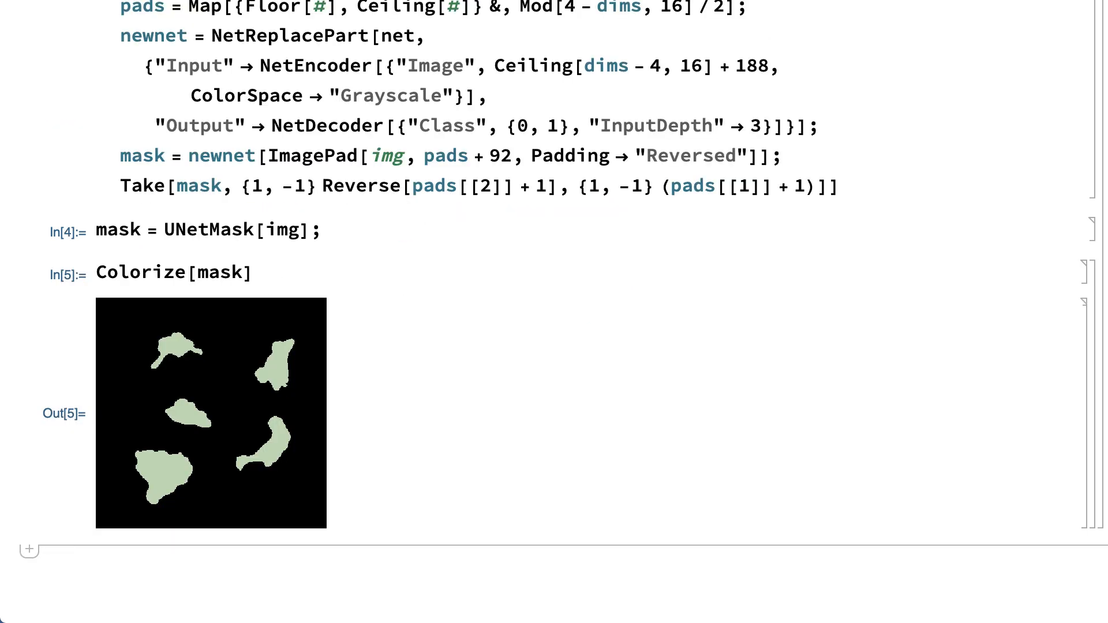
type("HighlightImag")
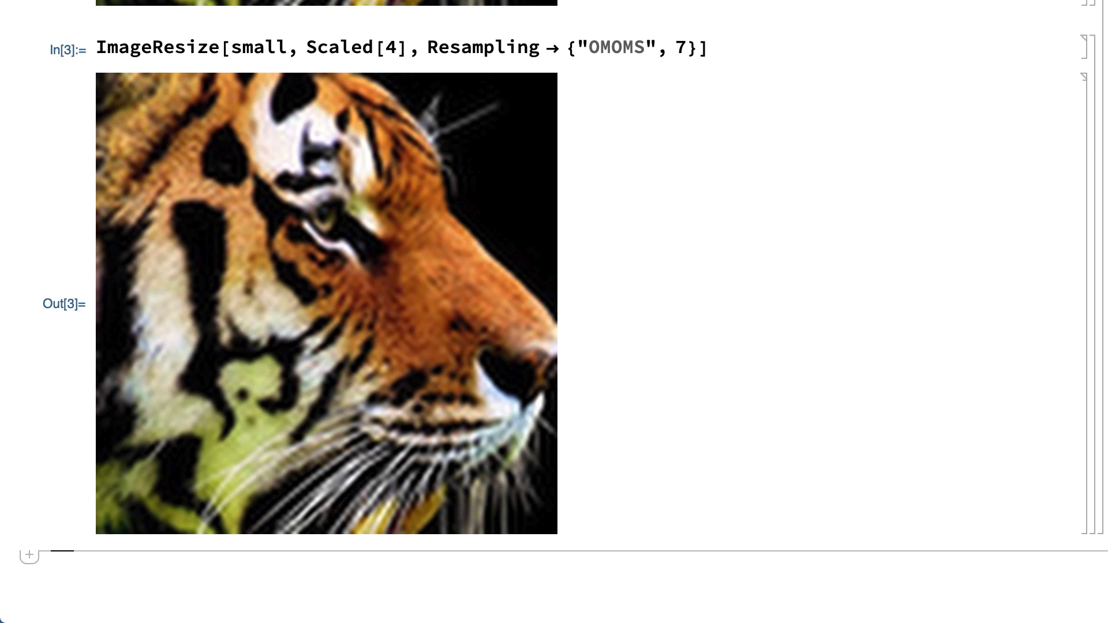
Load net = NetModel["Very Deep Net for Super-Resolution"] and review the sharpened tiger comparison.
type("net =")
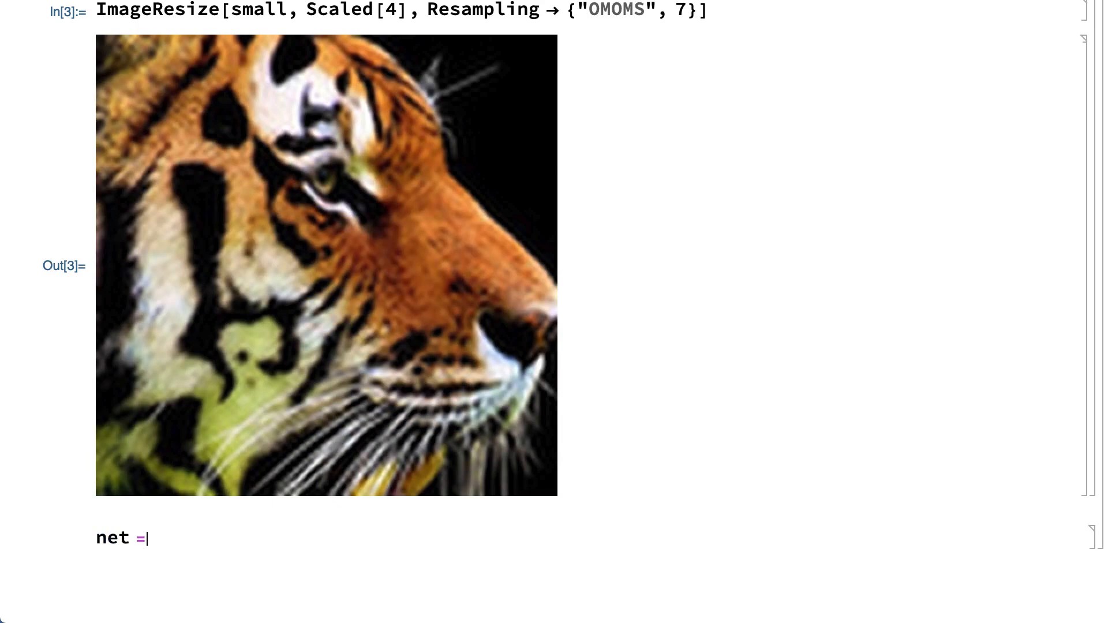
type("NetModel")
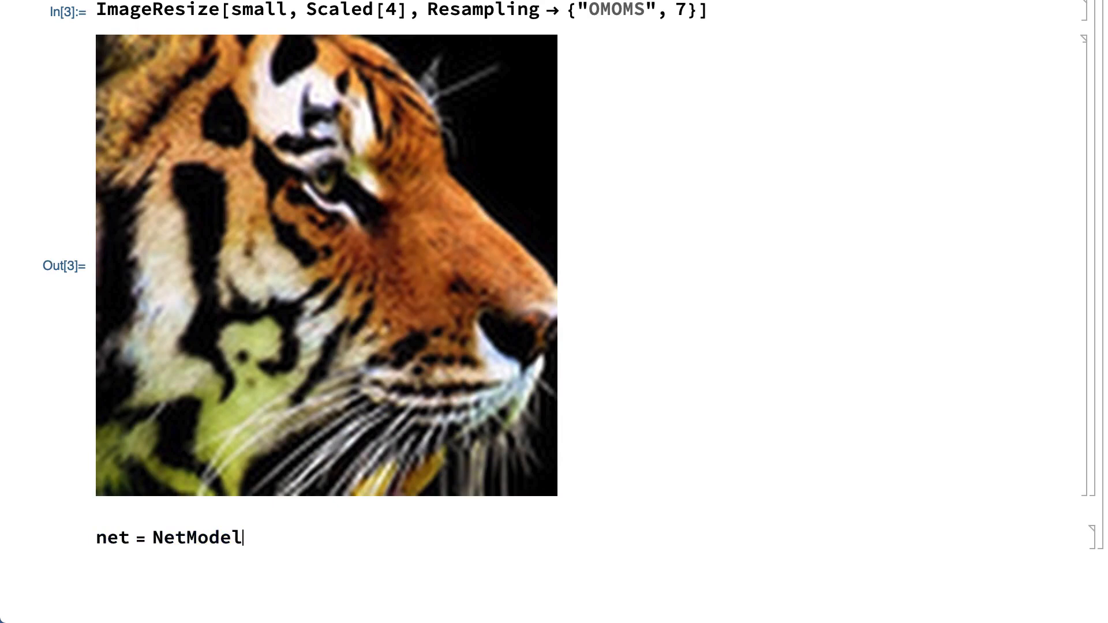
type("[\"Very Deep Net for Super-Resolution\"")
type("channels = ColorSeparate[ColorConvert[ImageResize[small, Scaled[4]], \"LAB\"]]")
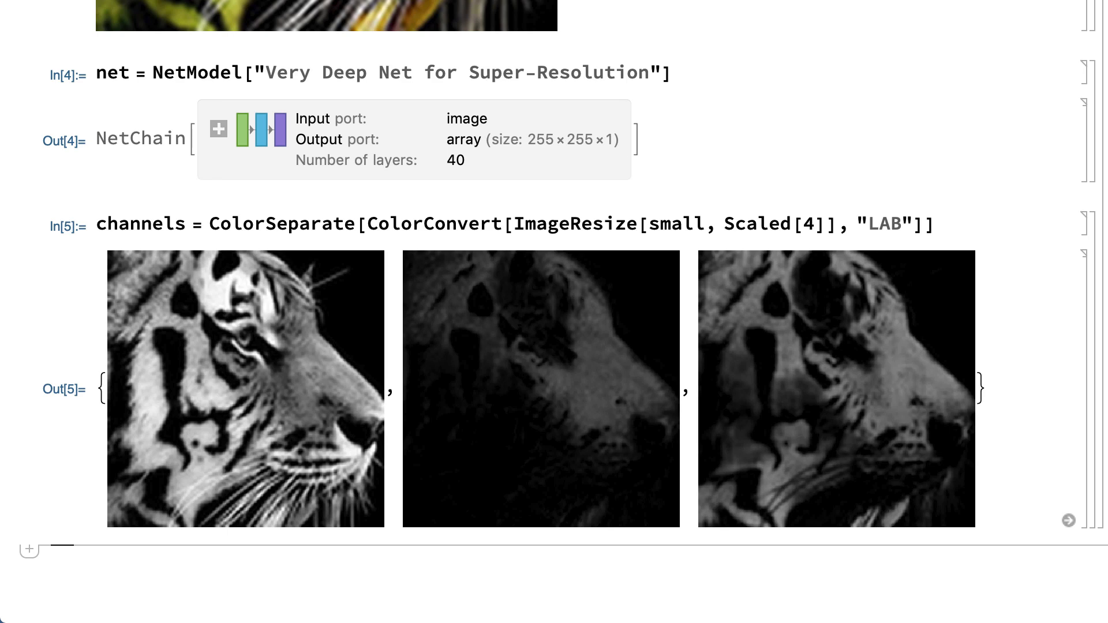
scroll("down", 3)
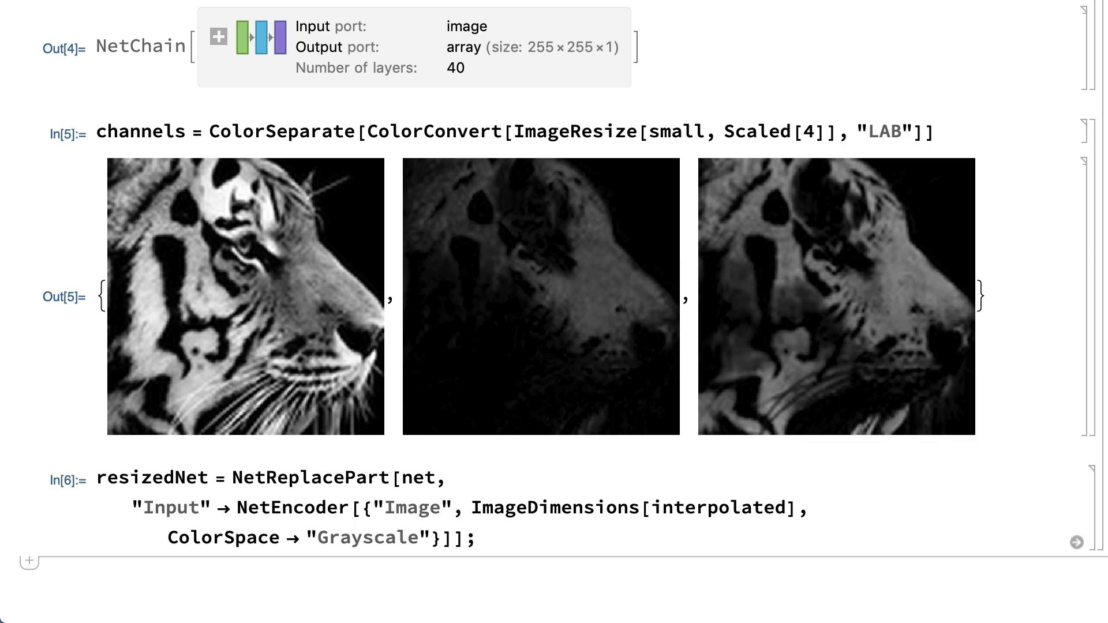
scroll("up", 3)
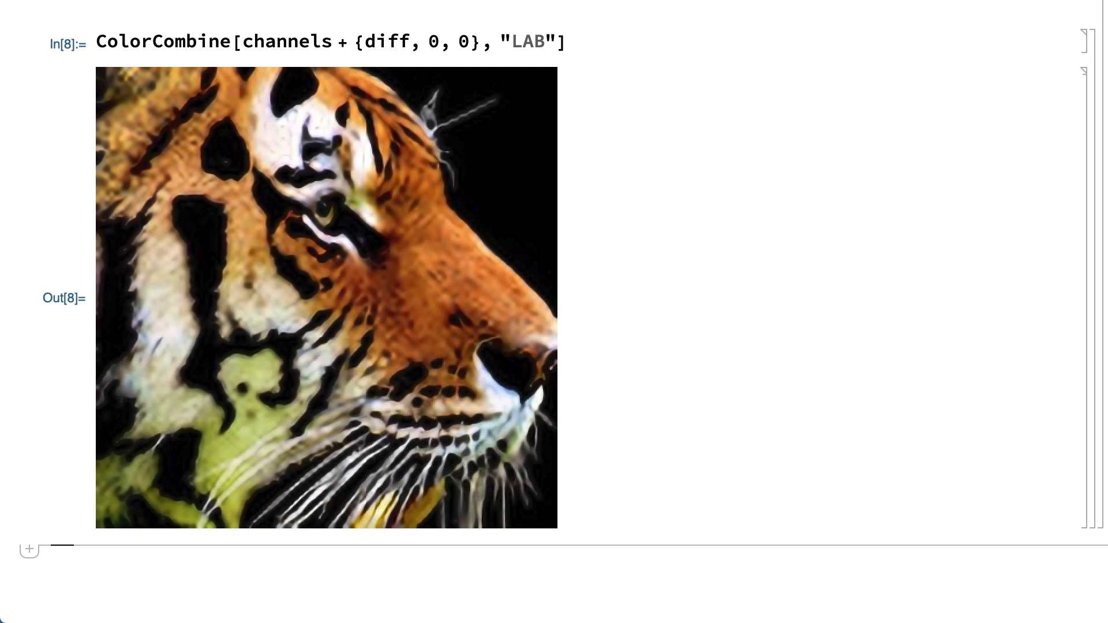
scroll("down", 3)
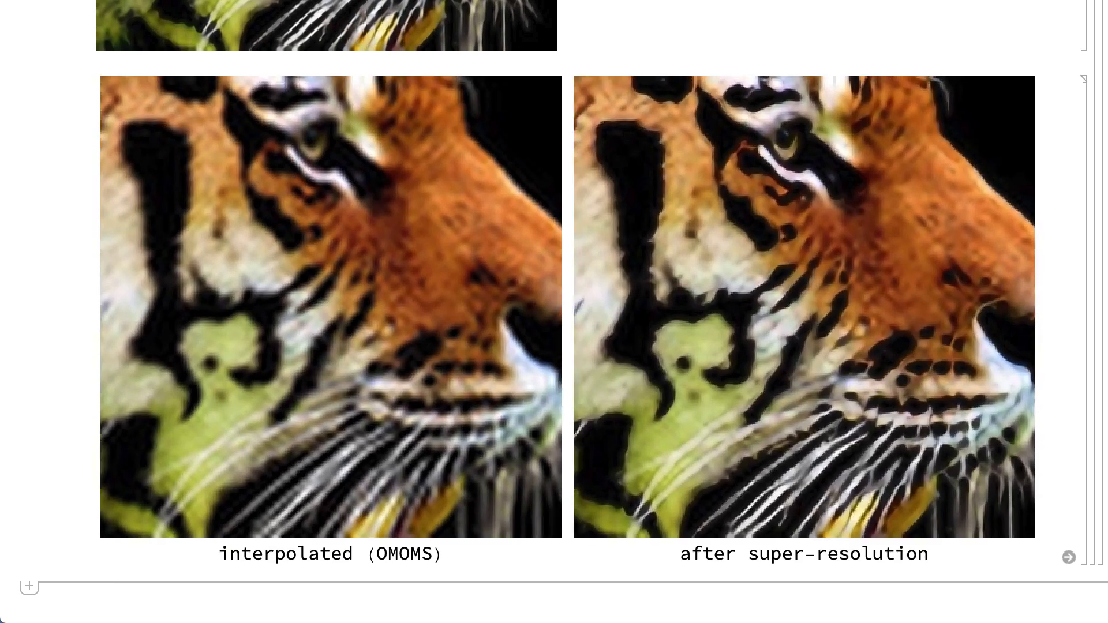
scroll("down", 3)
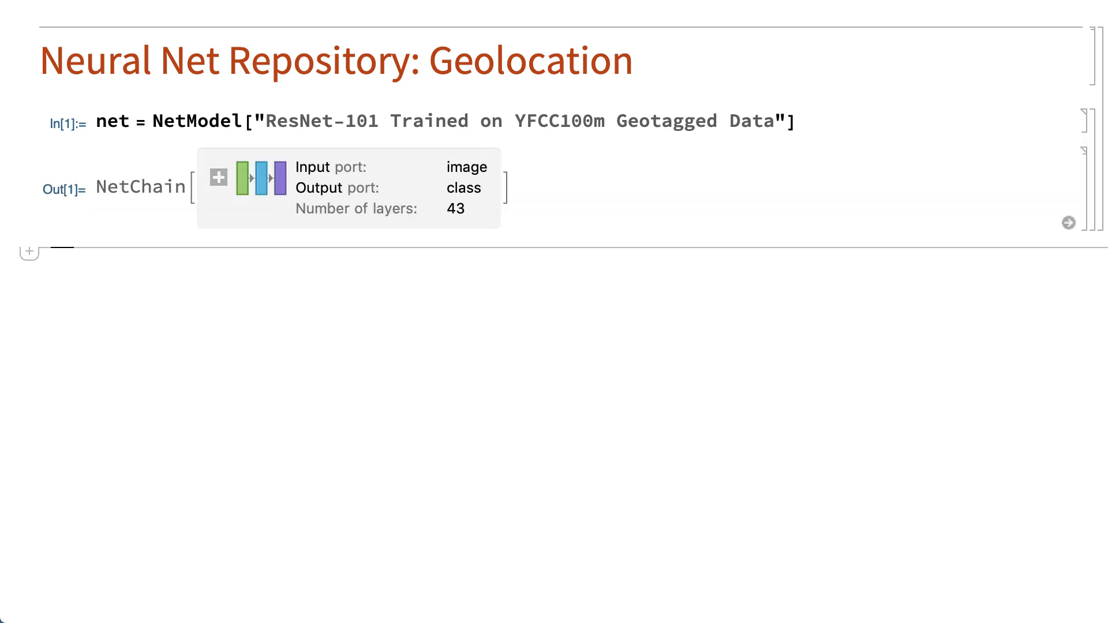
Start the position definition that estimates the photo's location with the geotagging net.
type("posi")
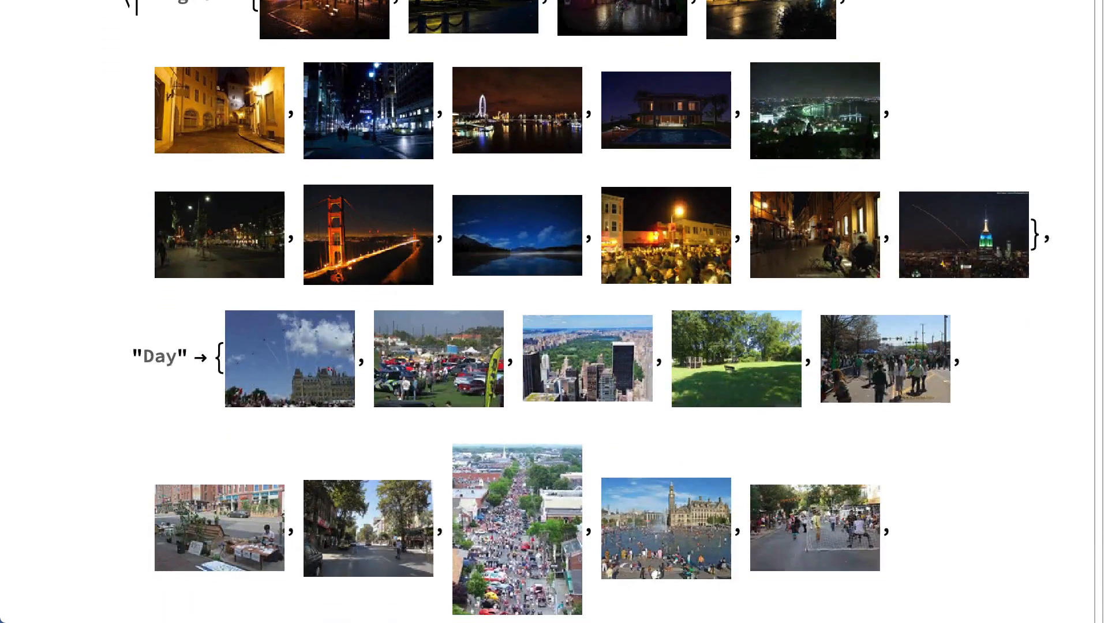
Compute threshold t from Night max and Day min intensities, then map each training image to Day or Night.
scroll("down", 3)
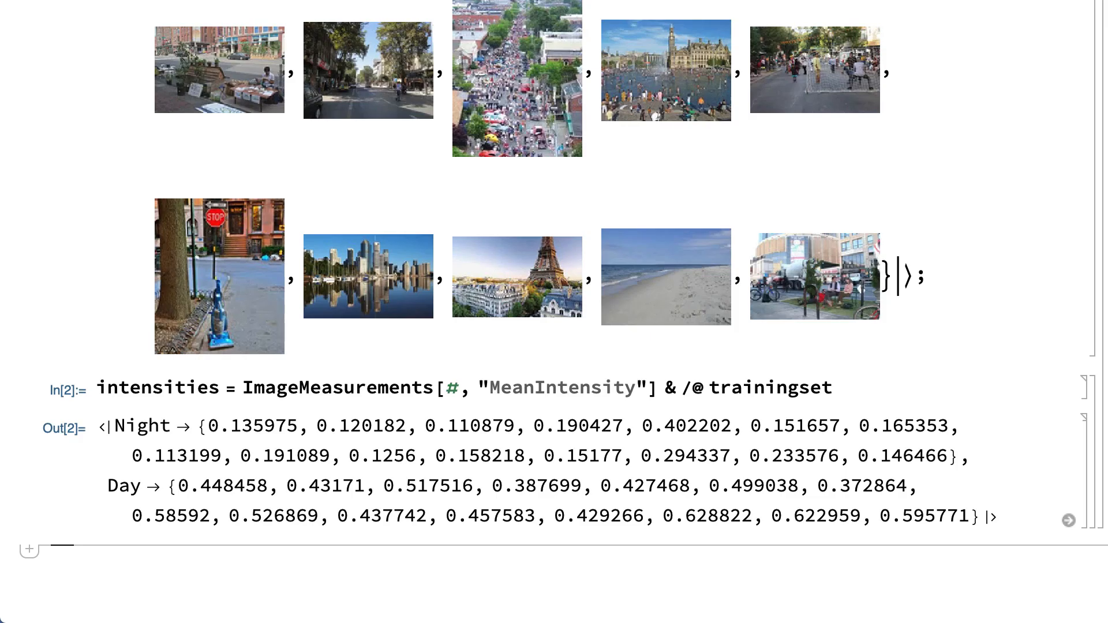
type("t = Mean[{Max[intensi")
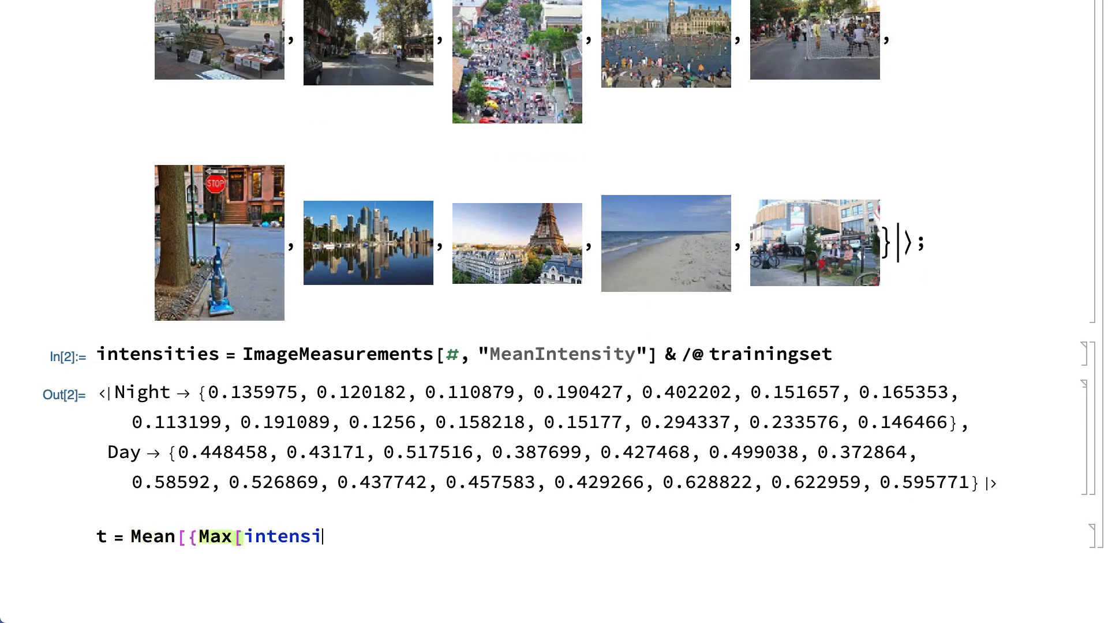
type("ties[\"Night\"]], Min[intensities[\"Day")
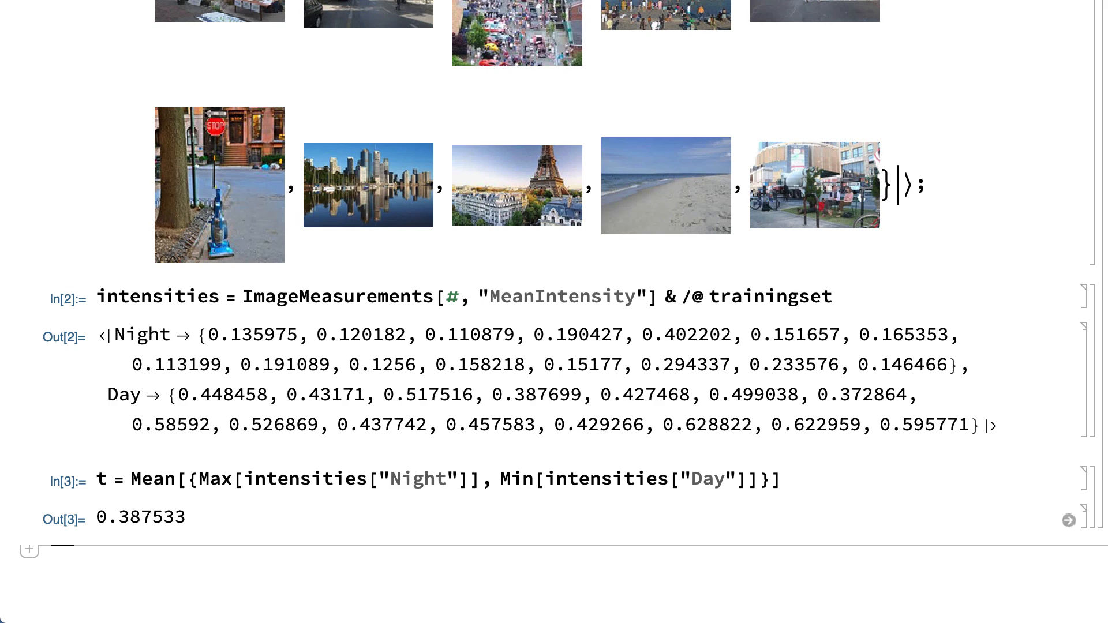
type("Map[If[ImageMeasurements[#, \"MeanIntensity\"] > t, \"Day\", \"Night\"] &, trainingset, {2}]")
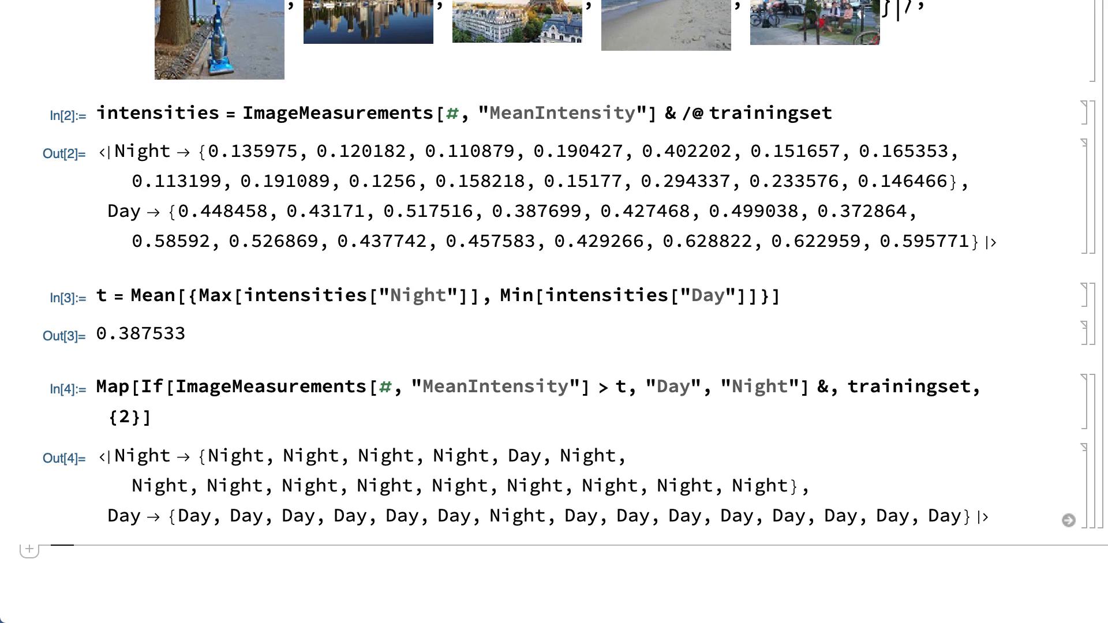
Train daynight = Classify[trainingset], map it over the training set and request Information[daynight].
type("daynight = Classify[trainingset")
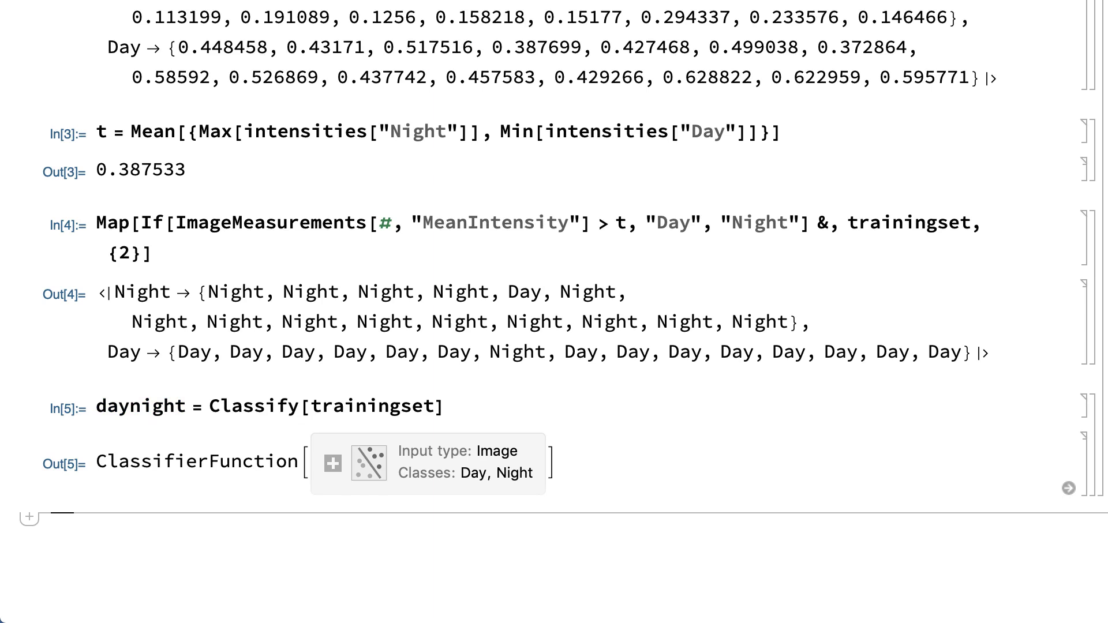
type("Map[daynight, trainingset")
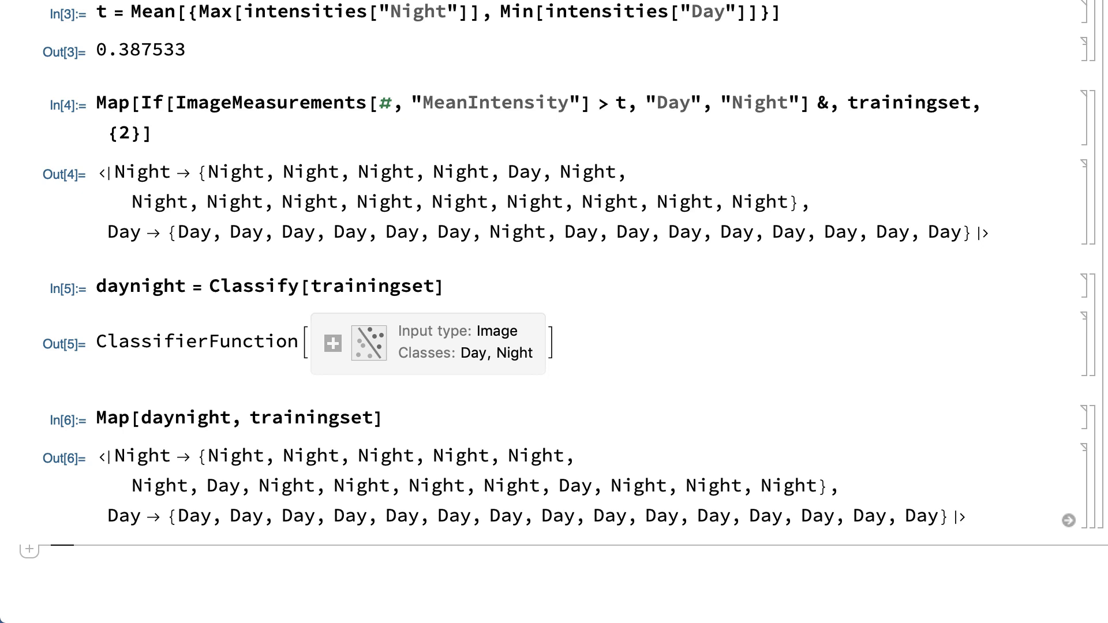
type("Infor")
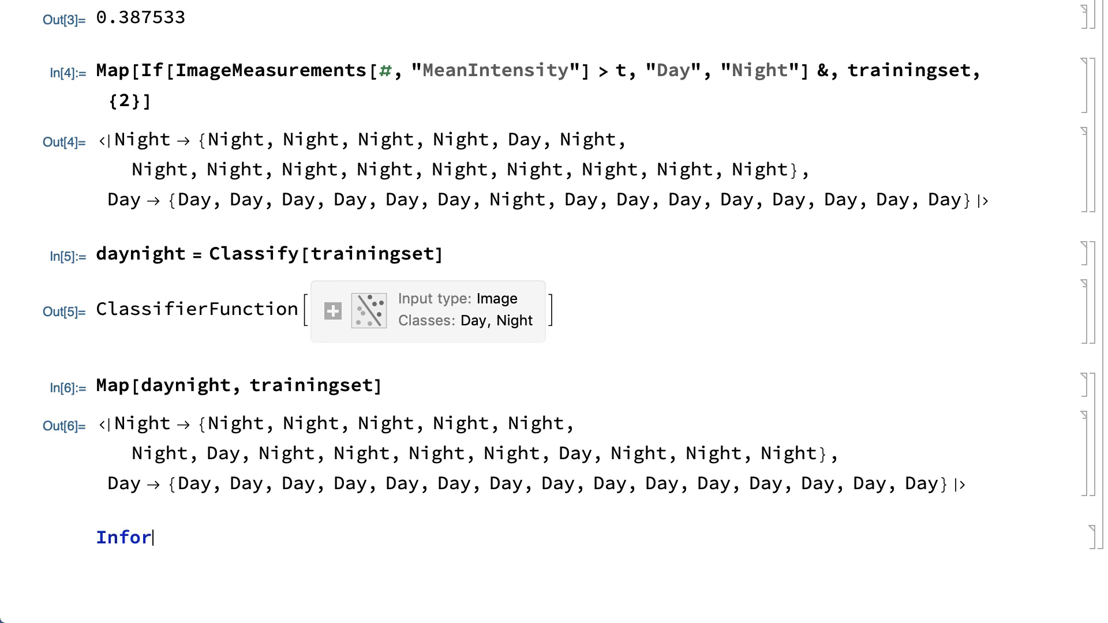
type("mation[daynight]")
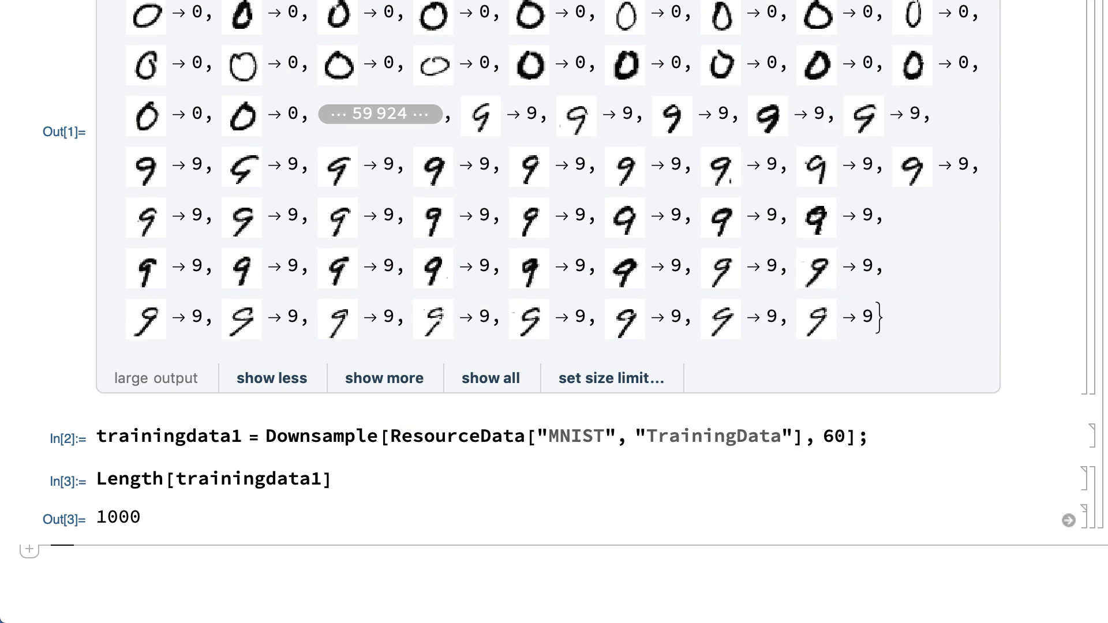
Train the digit classifier c1 = Classify[trainingdata1] on the 1000-item MNIST sample.
type("c1")
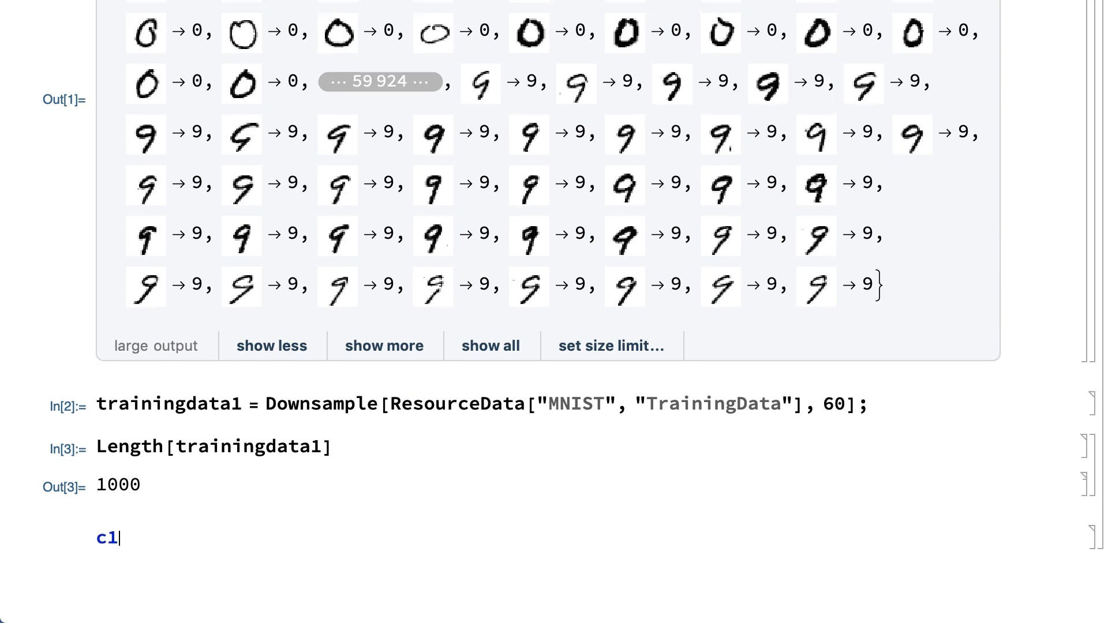
type("= Classify[trainingdata1")
type("testdata = ResourceData[\"MNIST\", \"TestData\"]")
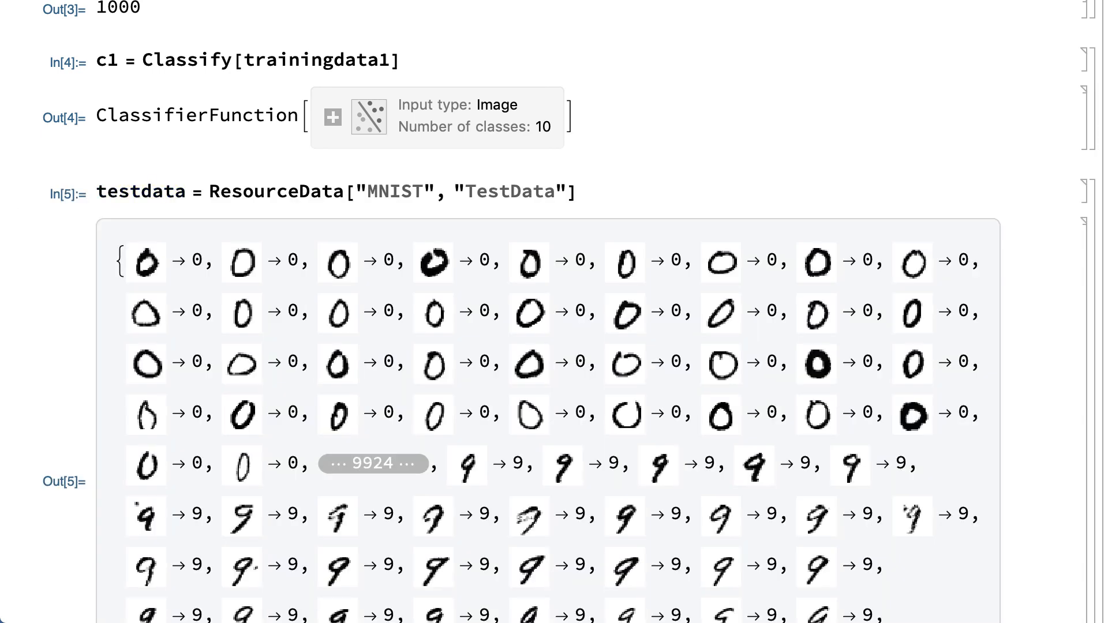
Scroll down to the grid of ten test digits with expected and classified labels.
scroll("down", 3)
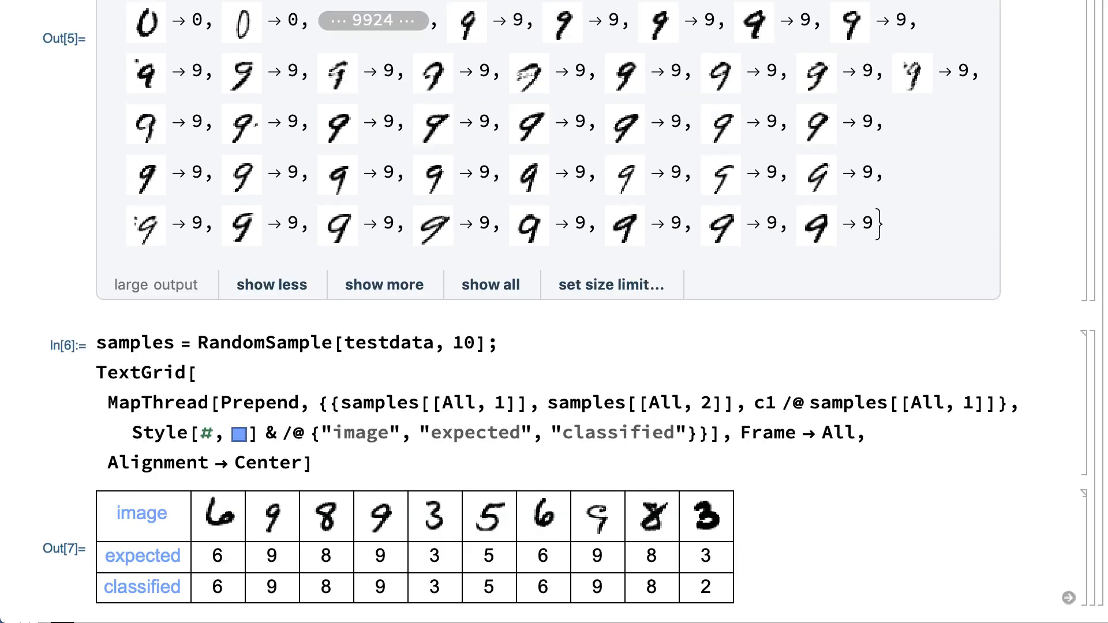
scroll("down", 3)
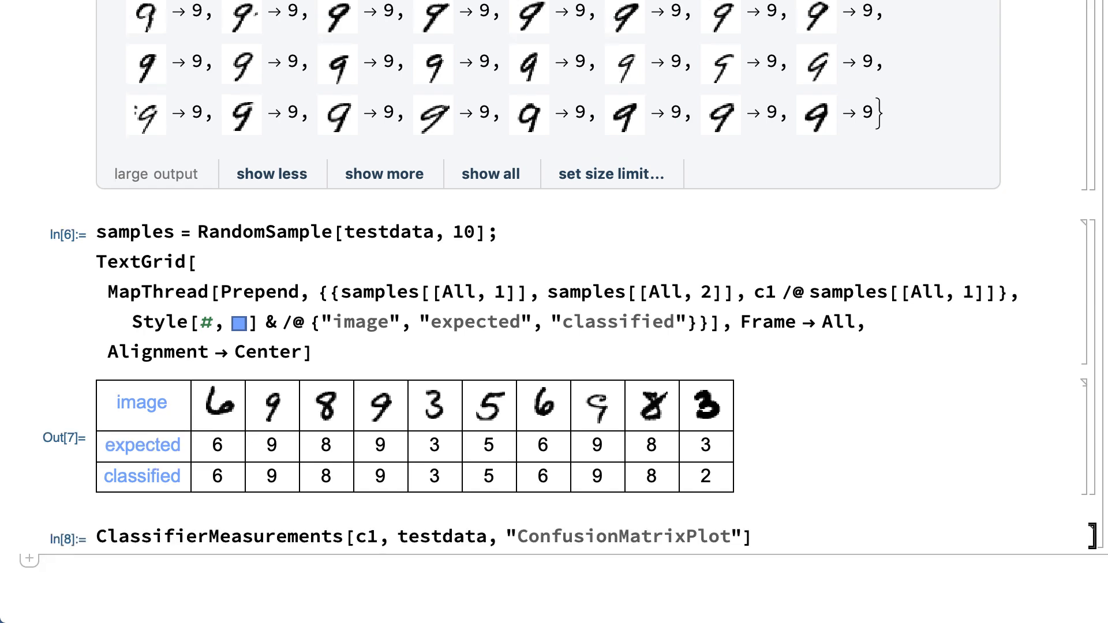
Scroll down to view the confusion matrix of actual versus predicted digit classes.
scroll("down", 3)
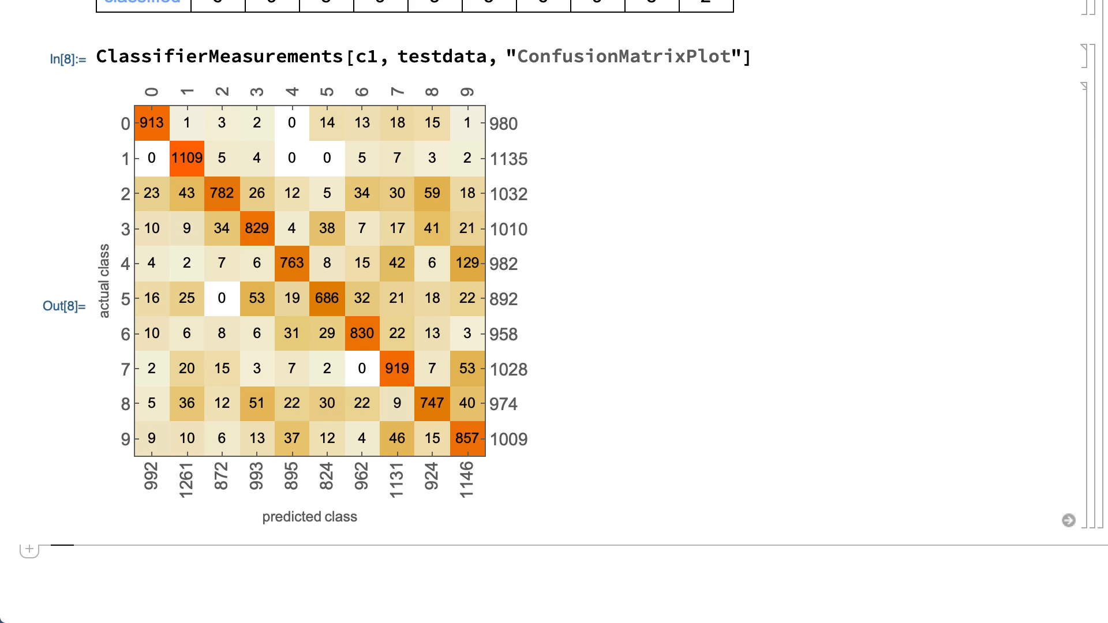
mouse_move(291, 263)
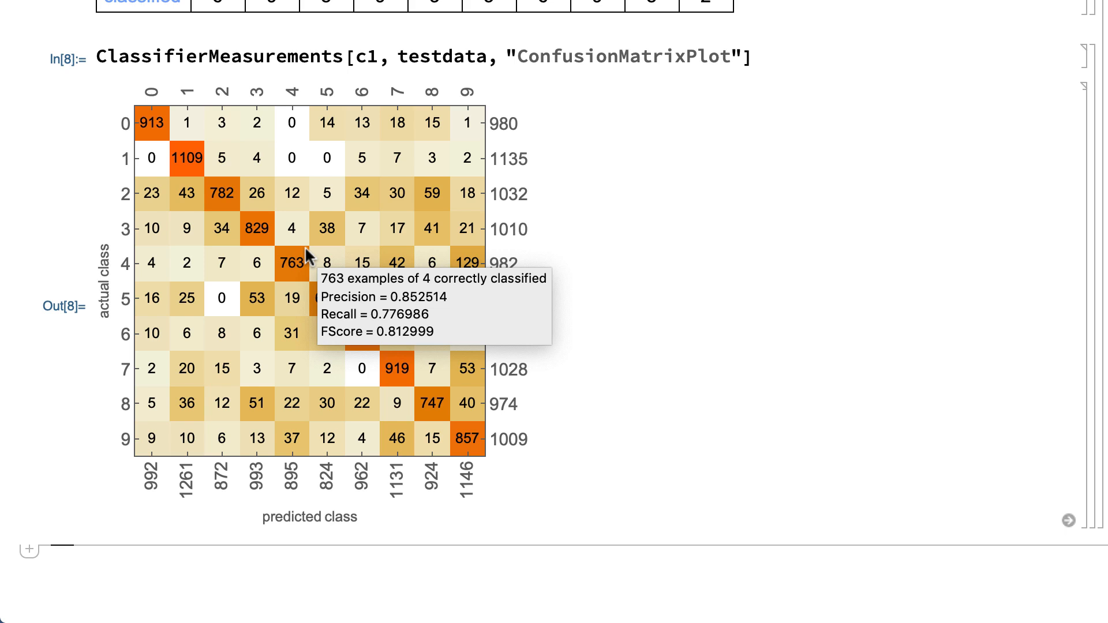
mouse_move(308, 261)
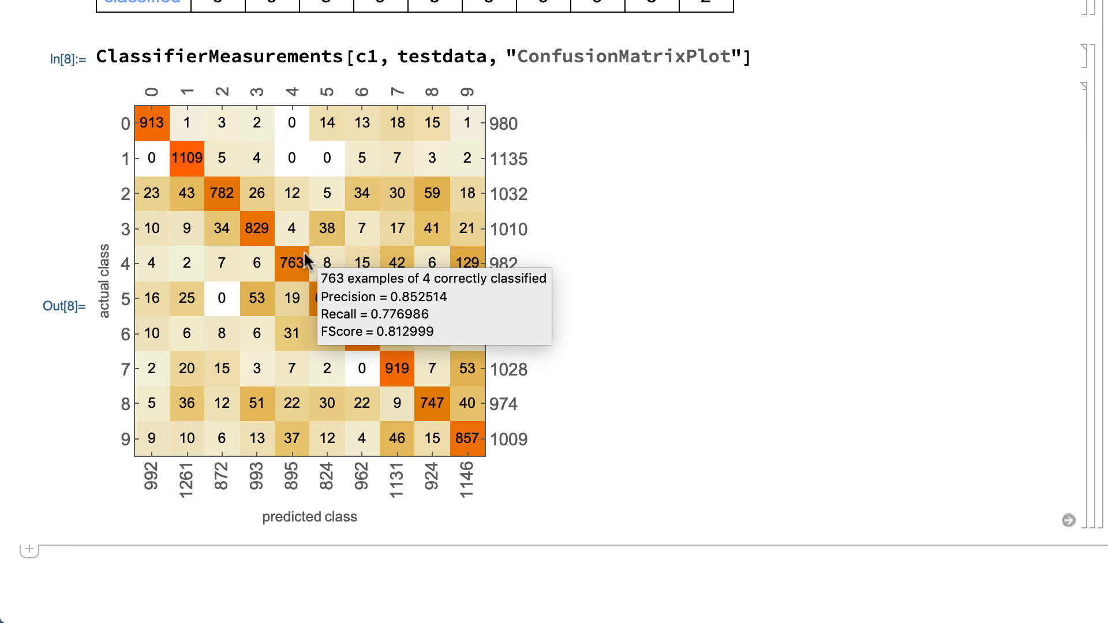
mouse_move(304, 430)
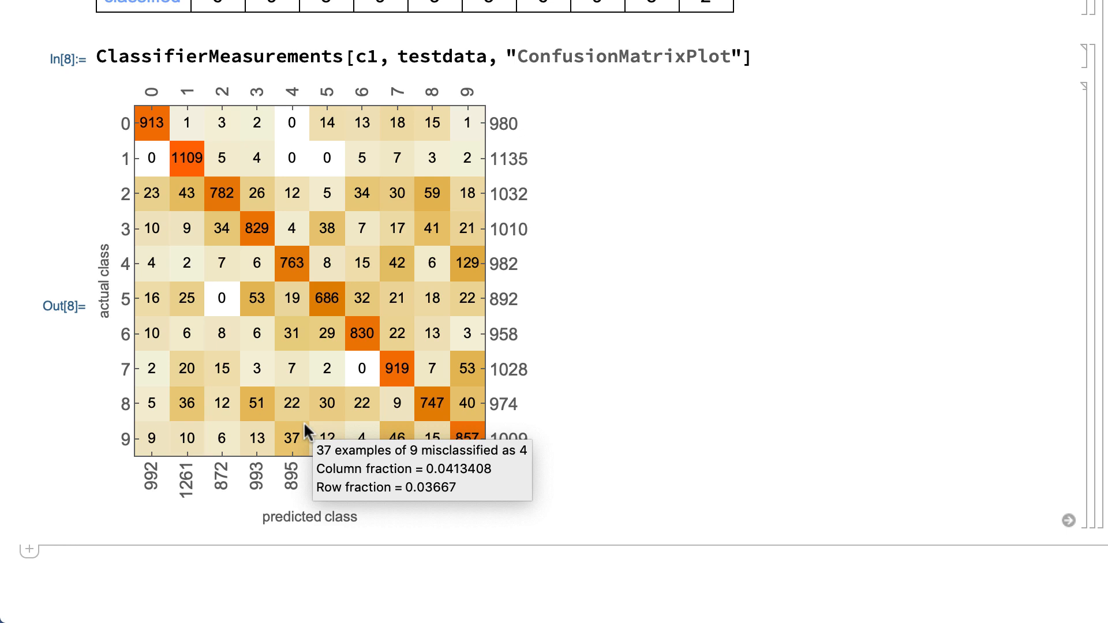
mouse_move(466, 368)
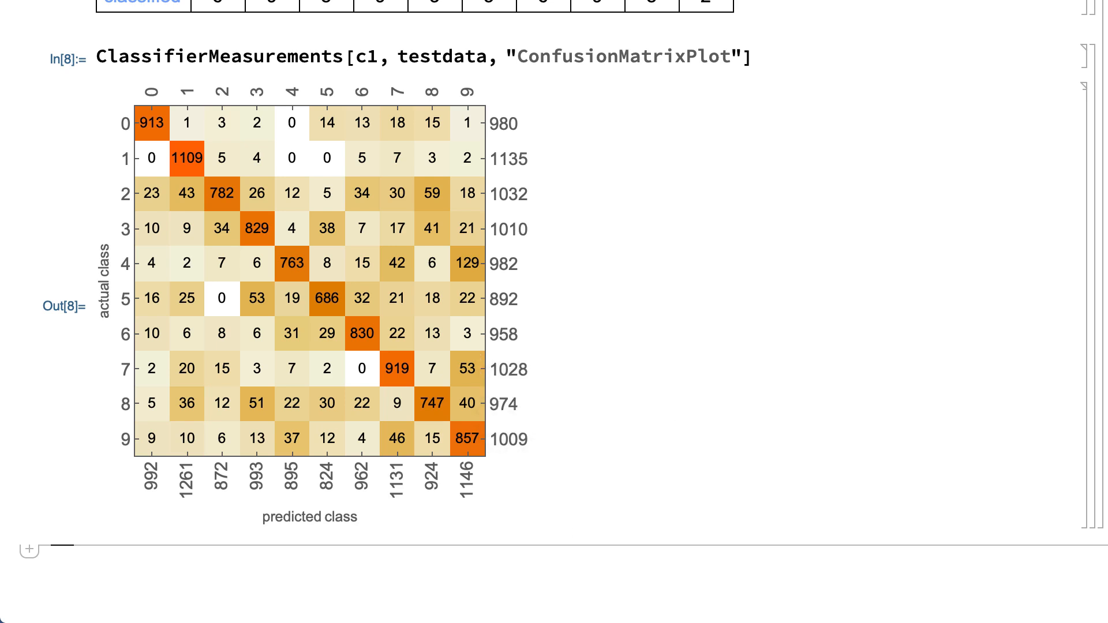
Measure c1's accuracy (0.8435), classify the full training data as c2 (0.9623), and start NetTrain on LeNet.
type("ClassifierMeasurements[c1, testdata, \"Accuracy")
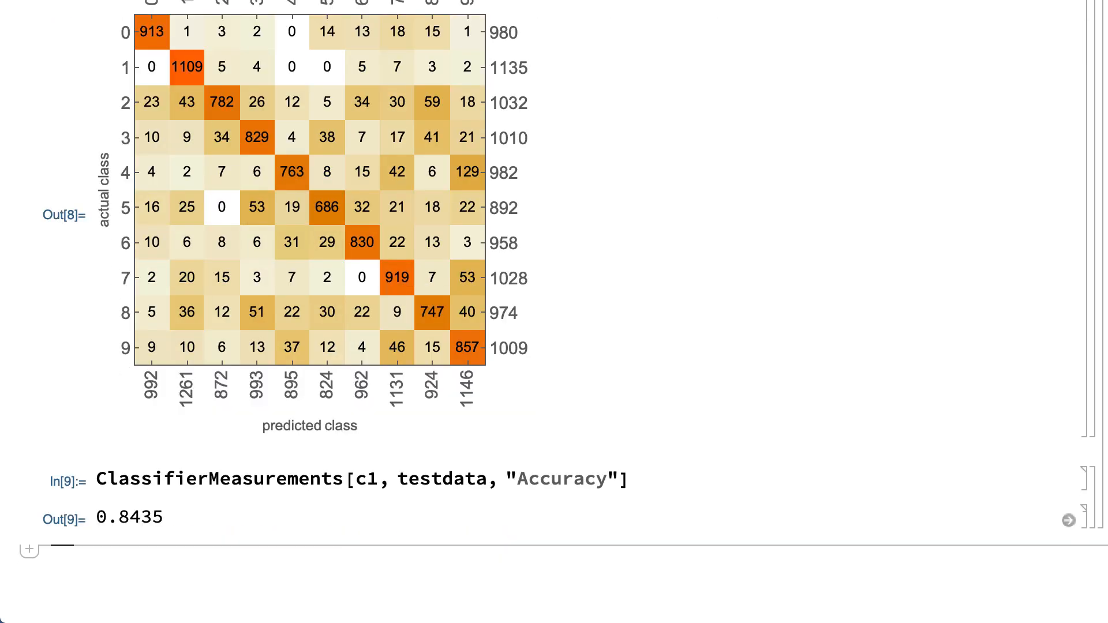
type("c2 = Classify[trainingdata")
type("net = NetModel[\"LeNet")
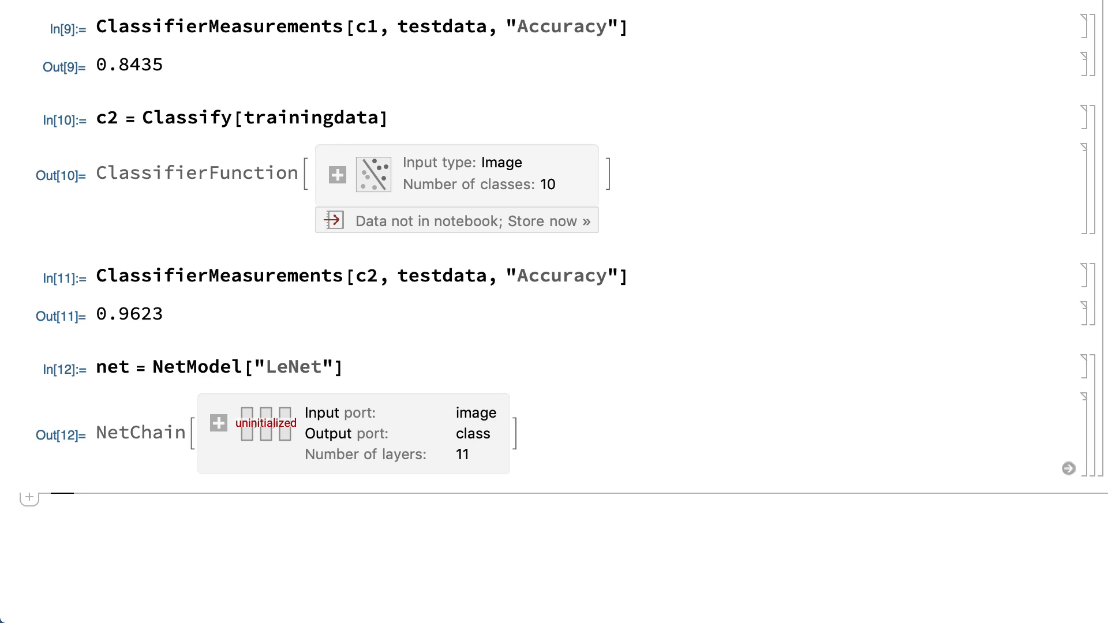
type("net2 = NetTrain[net, trainingdata]")
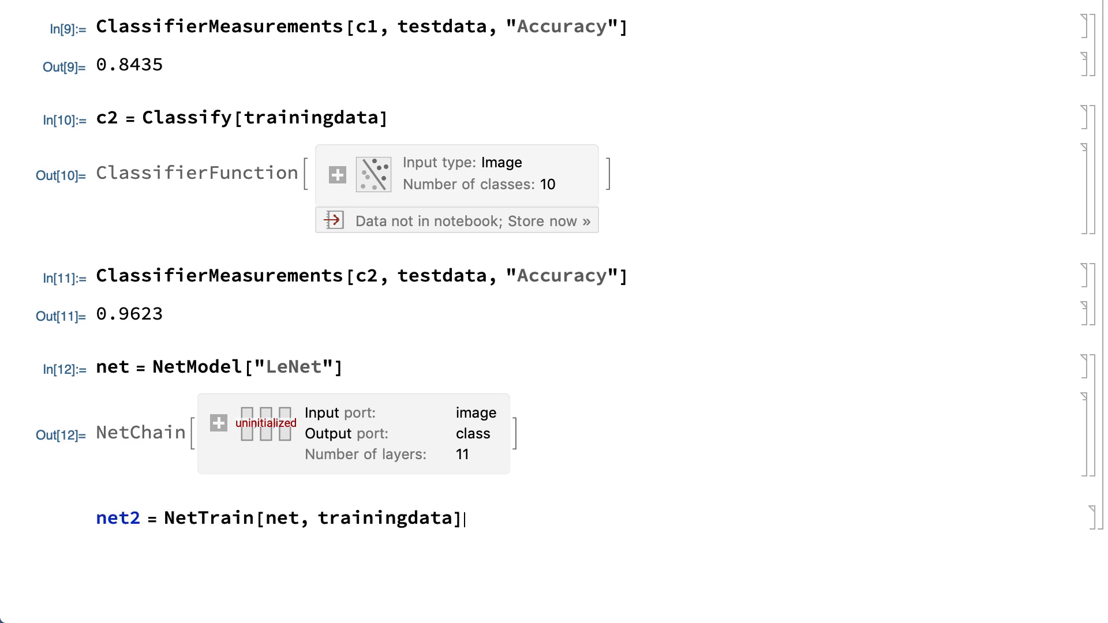
key("shift+Return")
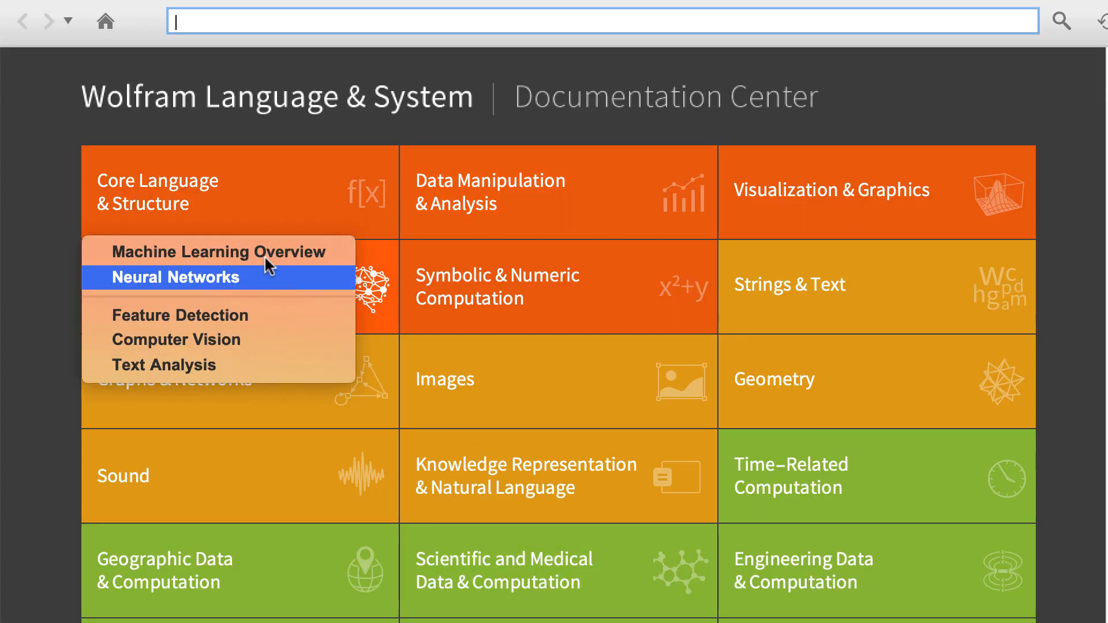
Go to the Machine Learning Overview guide listing Classify, Predict and related functions.
left_click(219, 252)
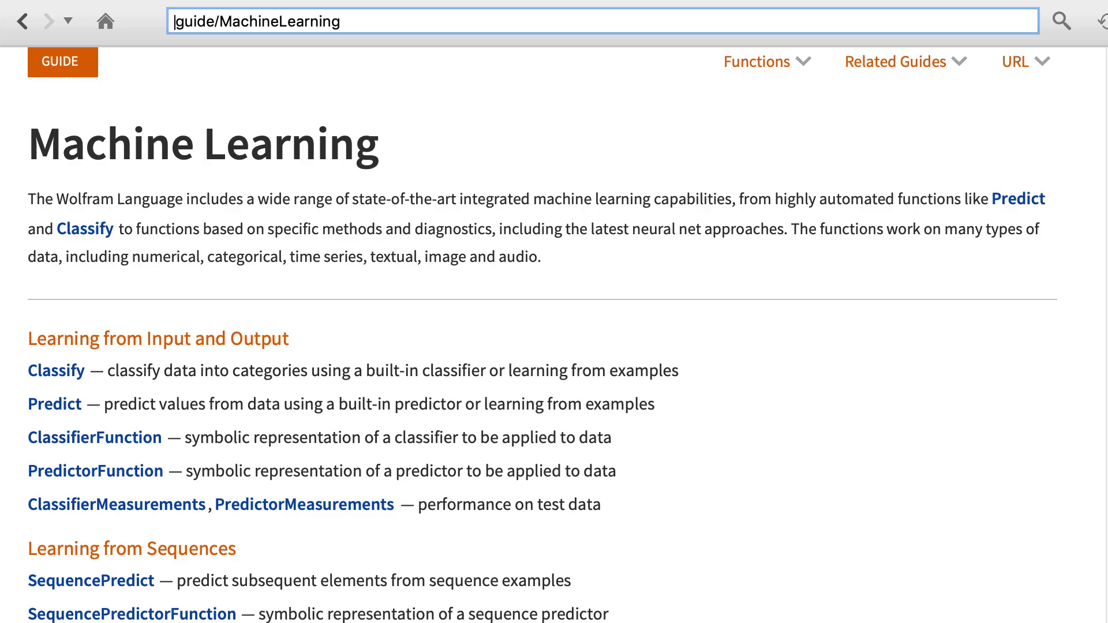